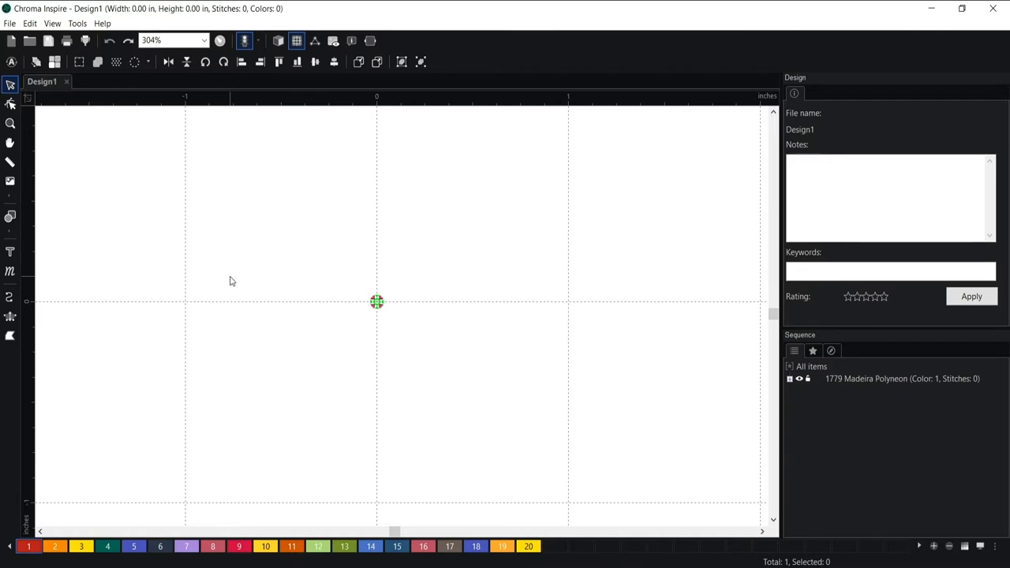
pyautogui.moveTo(700, 7)
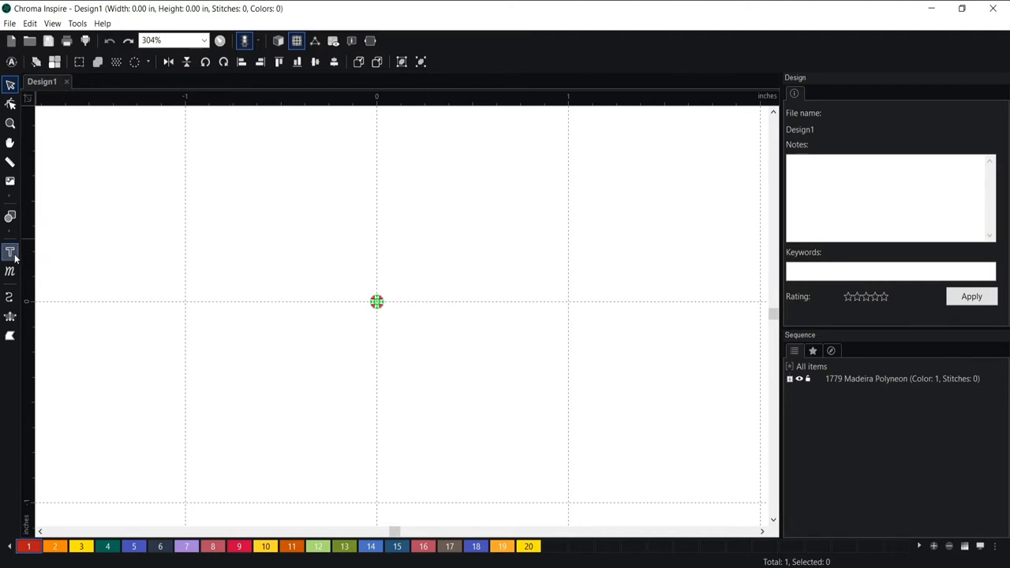
# Step: Create the lettering 'Ricoma' and bring up the font catalog to choose Geometric
pyautogui.click(9, 253)
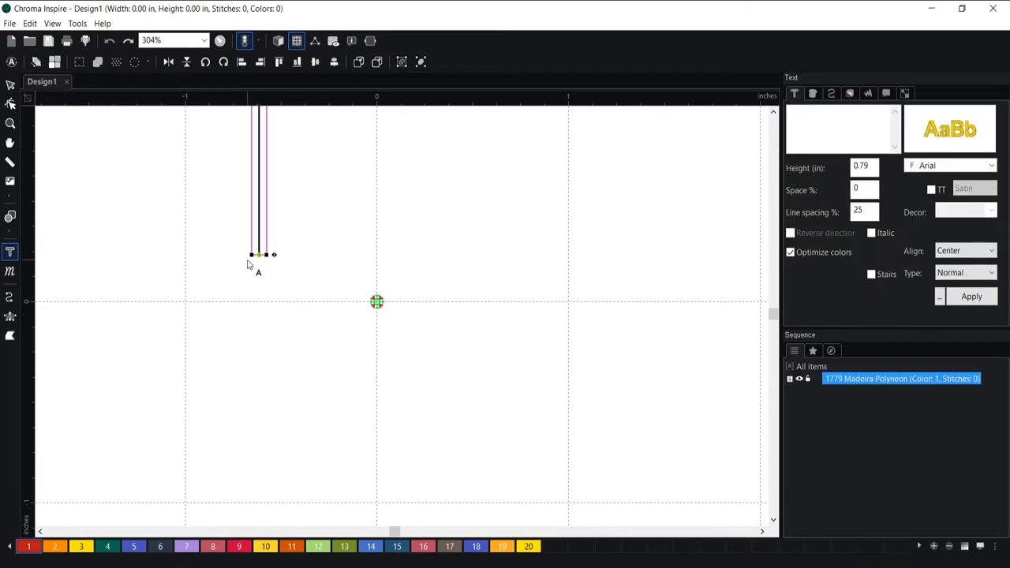
pyautogui.write('Ricoma')
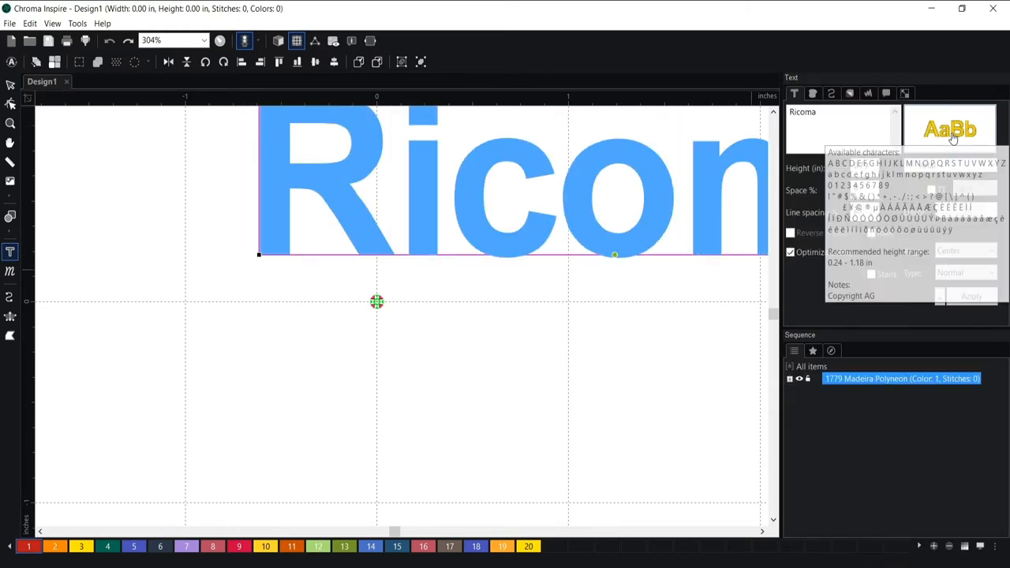
pyautogui.click(950, 128)
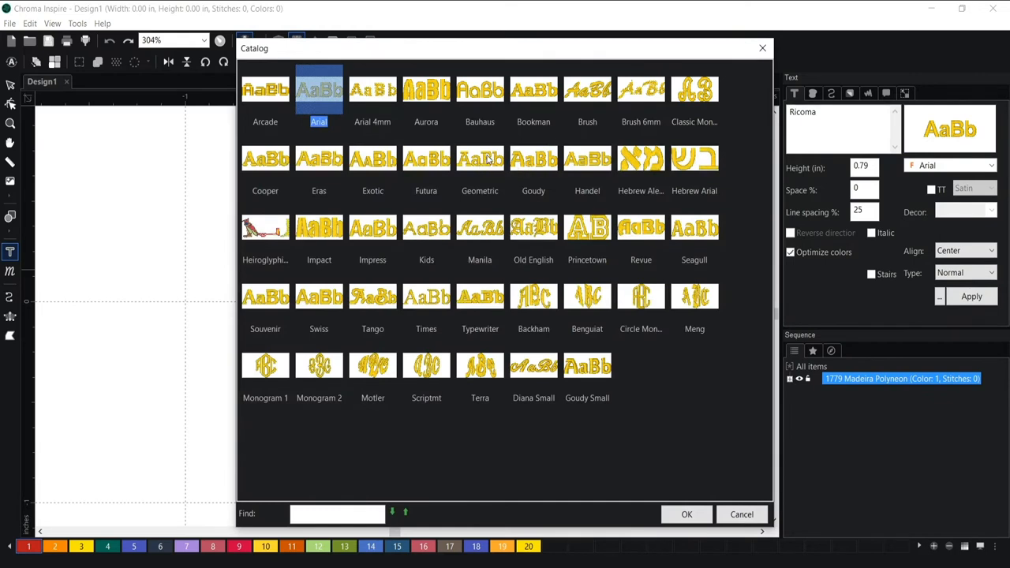
pyautogui.moveTo(489, 159)
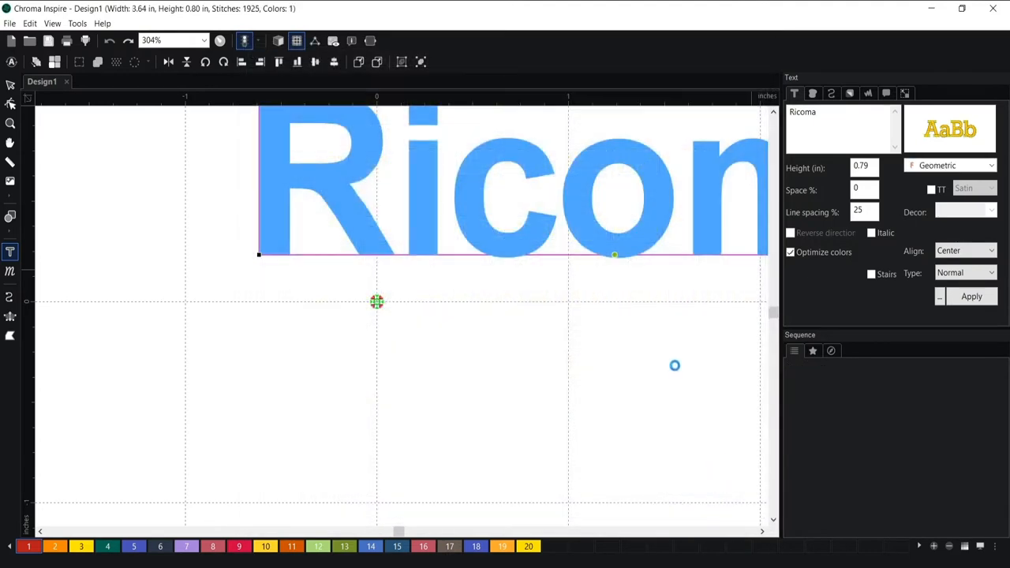
# Step: Generate Geometric stitches for Ricoma and apply a wider Space % letter spacing
pyautogui.click(972, 297)
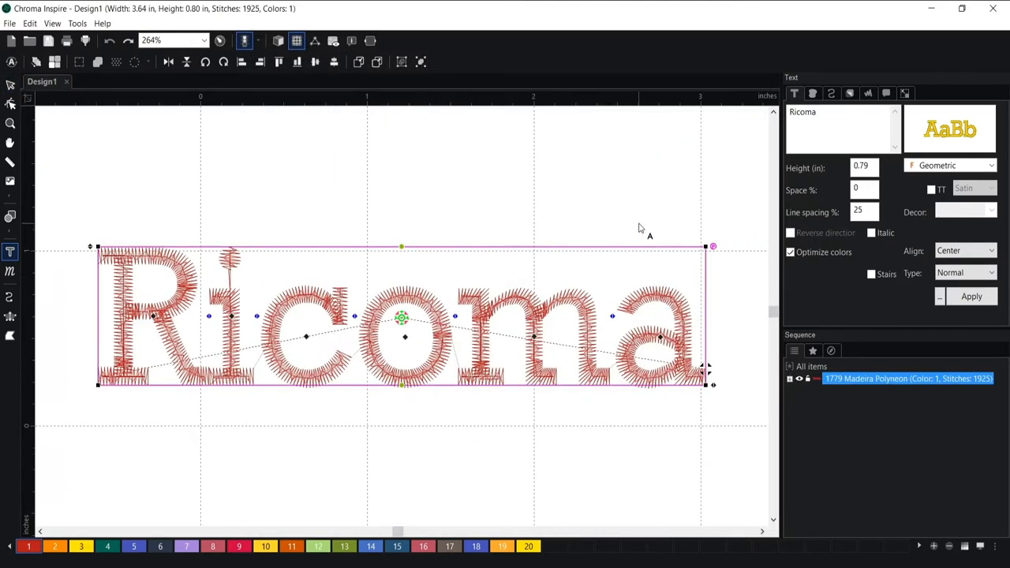
pyautogui.moveTo(765, 148)
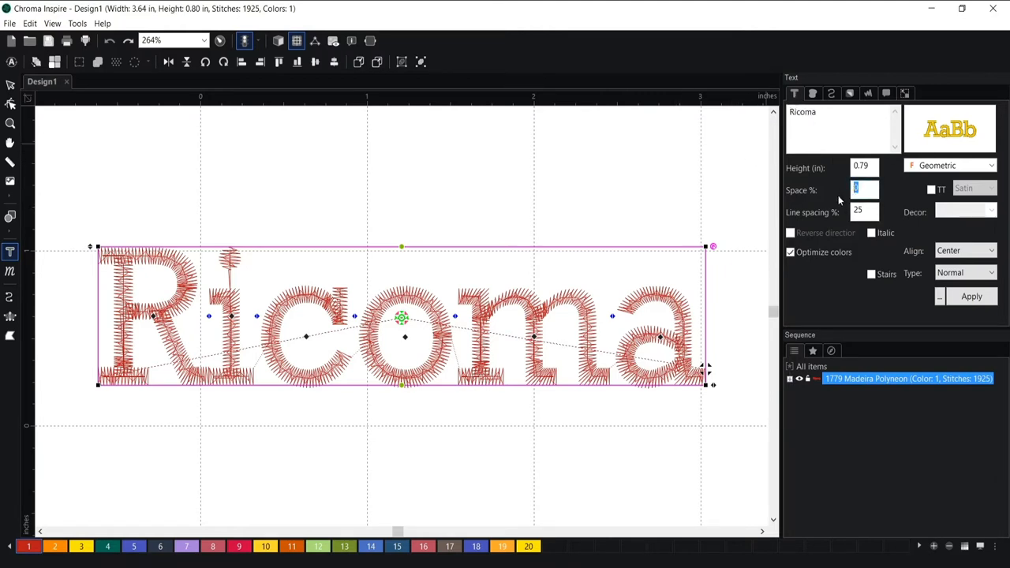
pyautogui.click(972, 297)
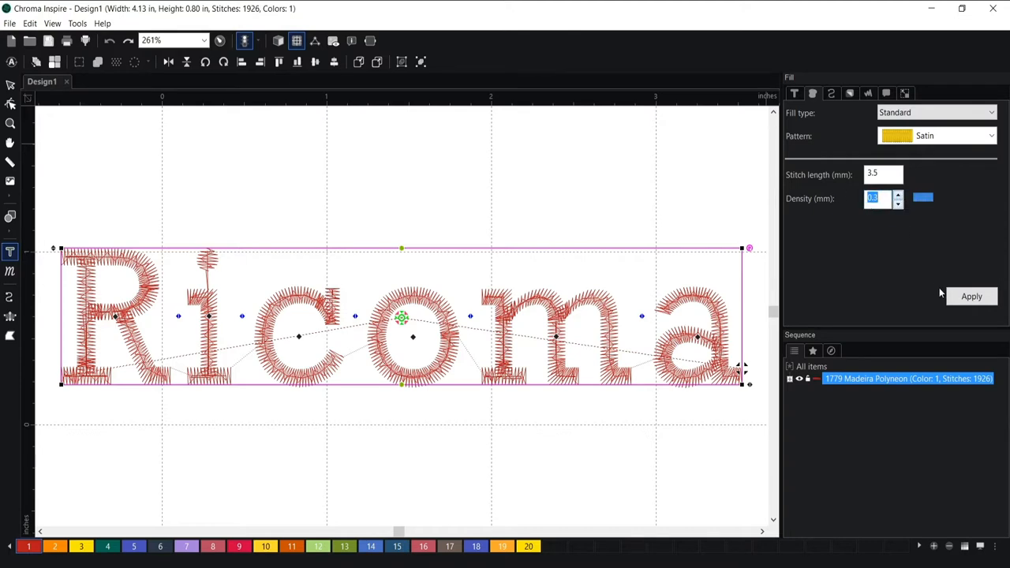
# Step: Apply the denser fill and switch off the Parallel underlay for Ricoma
pyautogui.click(831, 93)
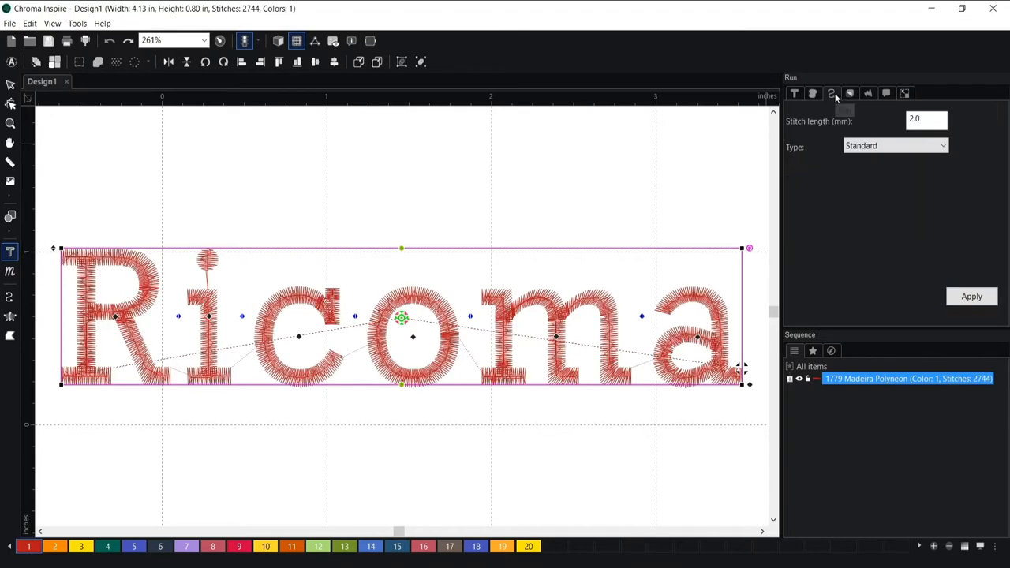
pyautogui.click(832, 93)
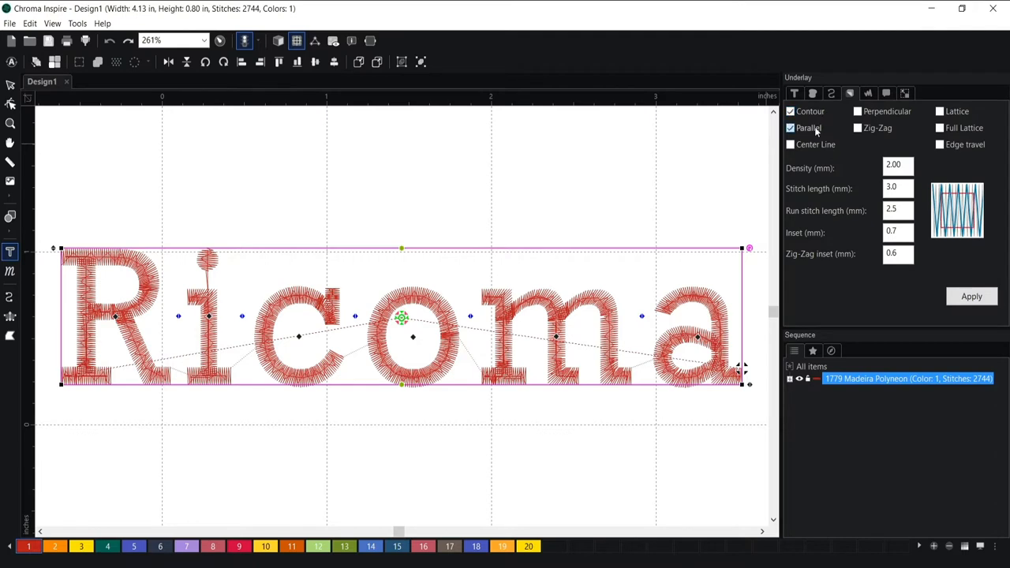
pyautogui.click(789, 127)
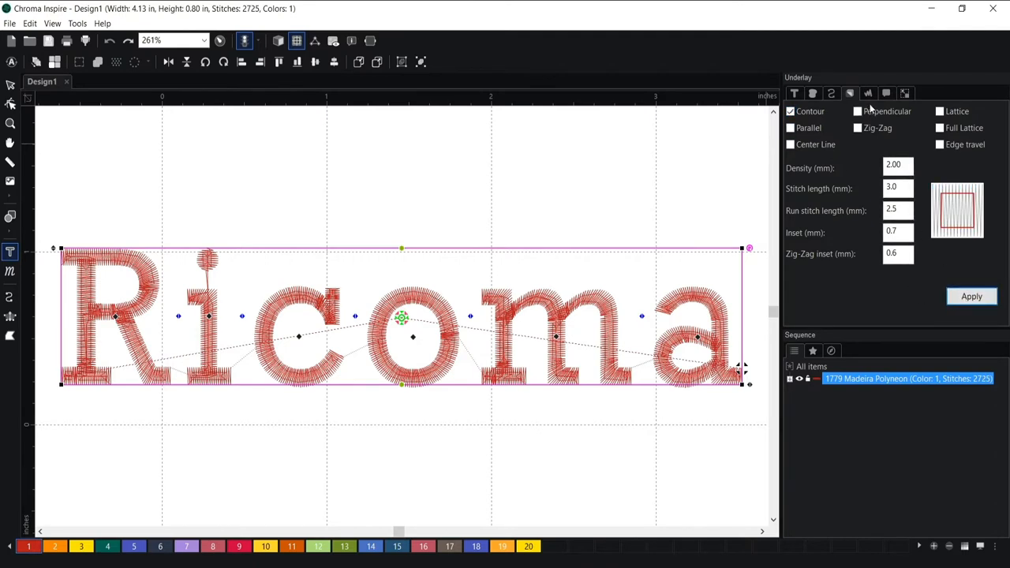
# Step: Give Ricoma percentage-based pull compensation of 120 and apply it
pyautogui.click(887, 93)
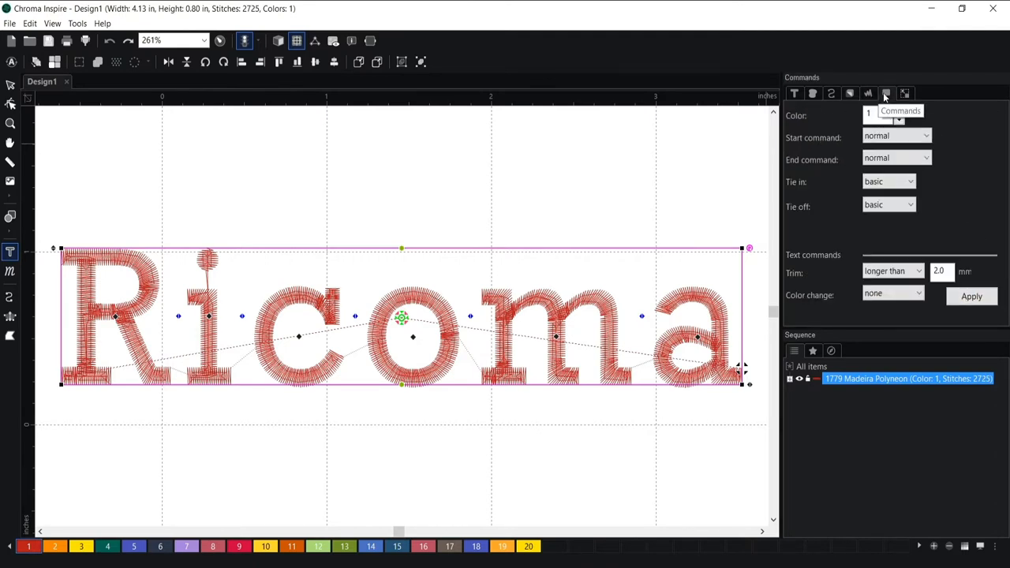
pyautogui.click(868, 93)
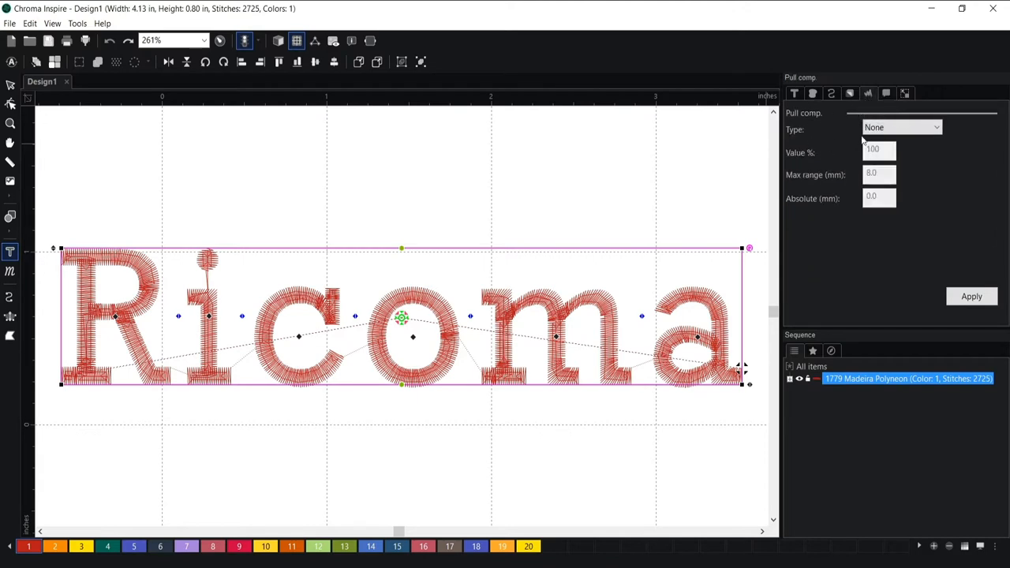
pyautogui.click(902, 127)
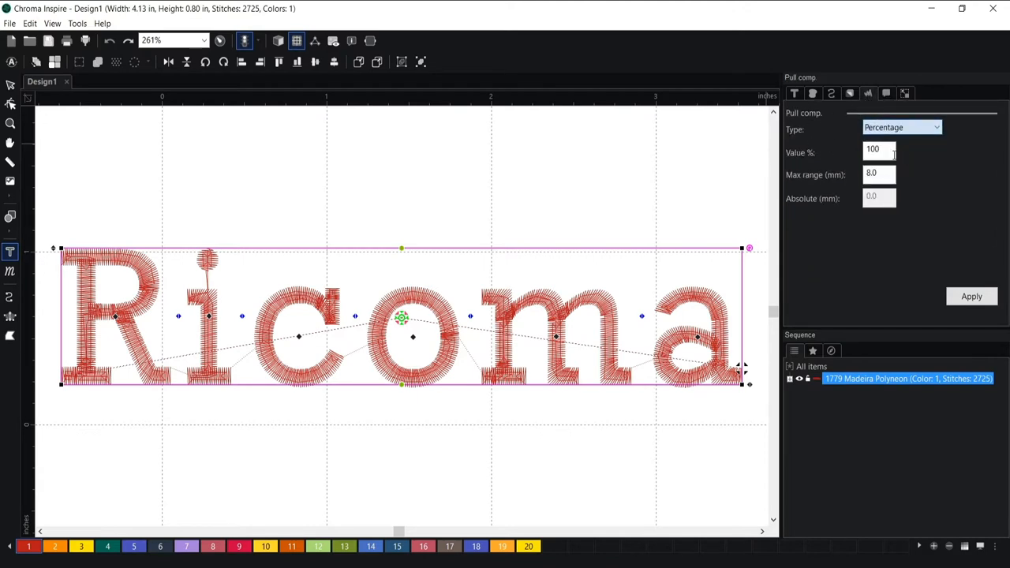
pyautogui.write('12')
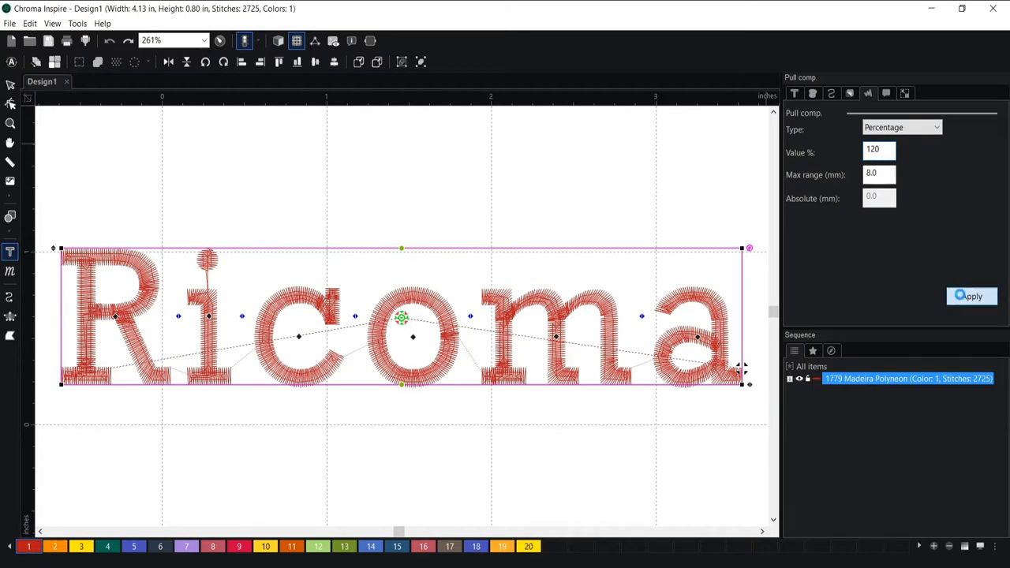
pyautogui.click(972, 296)
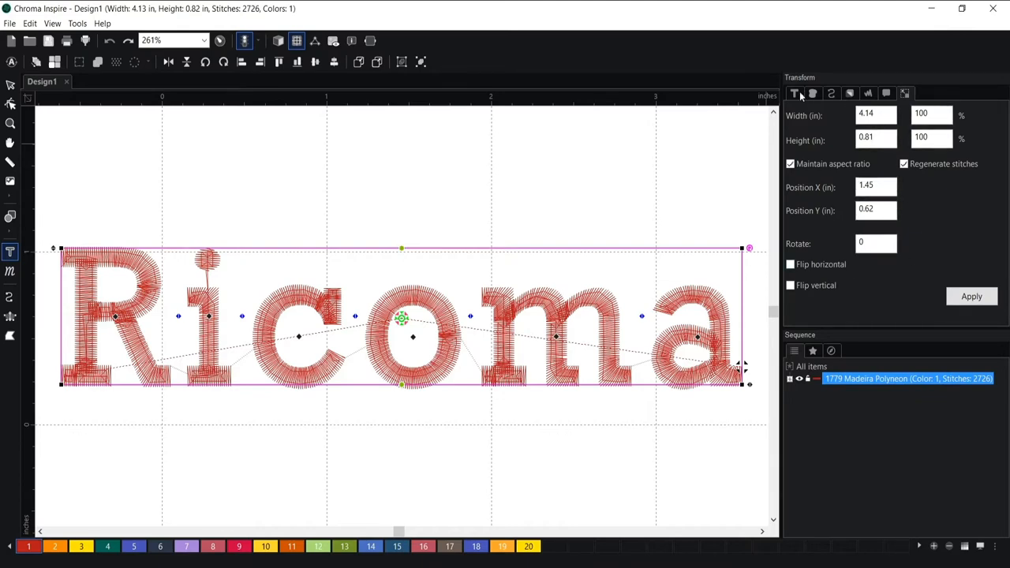
# Step: Show the Text settings of the finished Ricoma lettering again
pyautogui.click(796, 93)
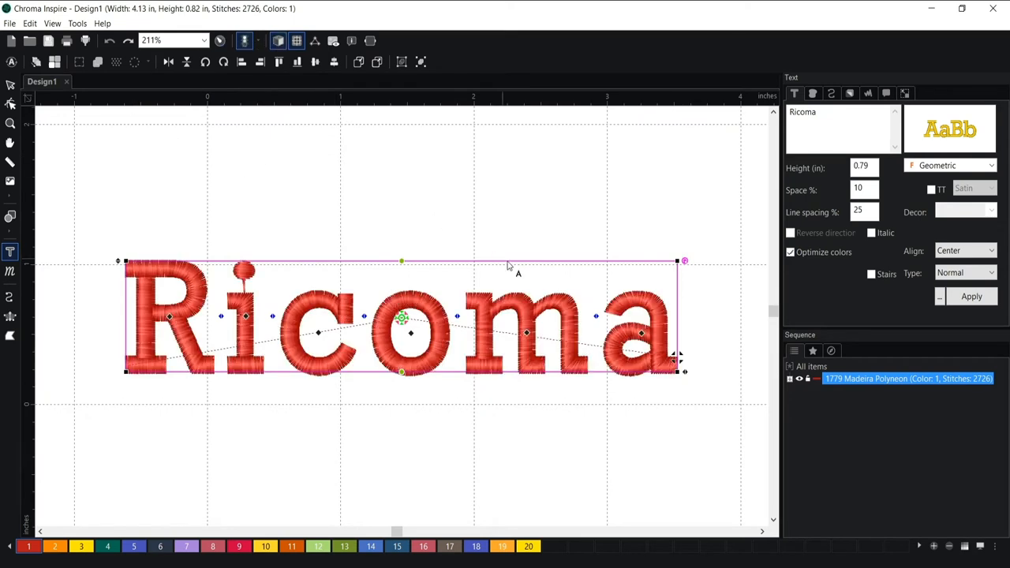
pyautogui.moveTo(609, 321)
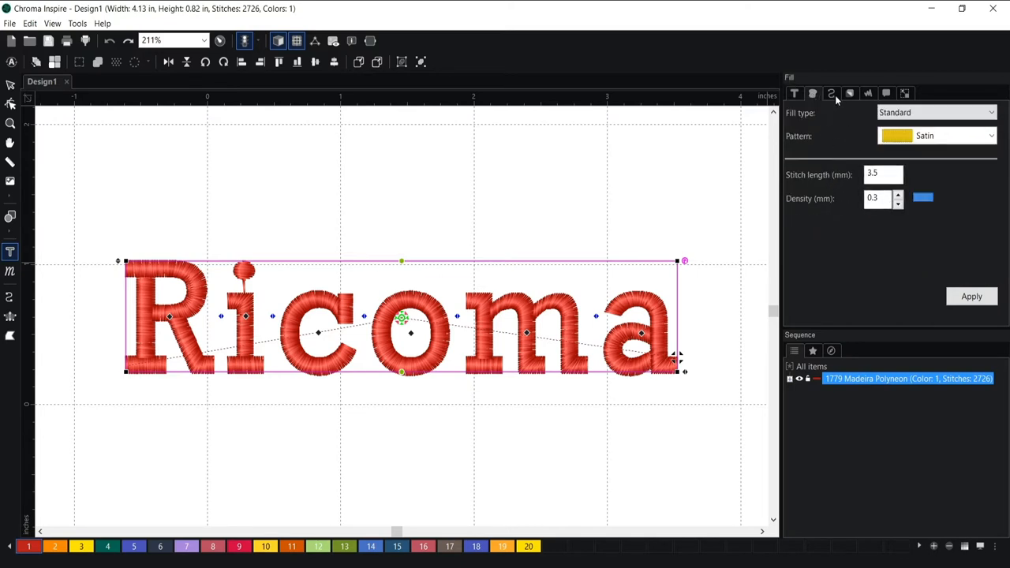
pyautogui.click(849, 93)
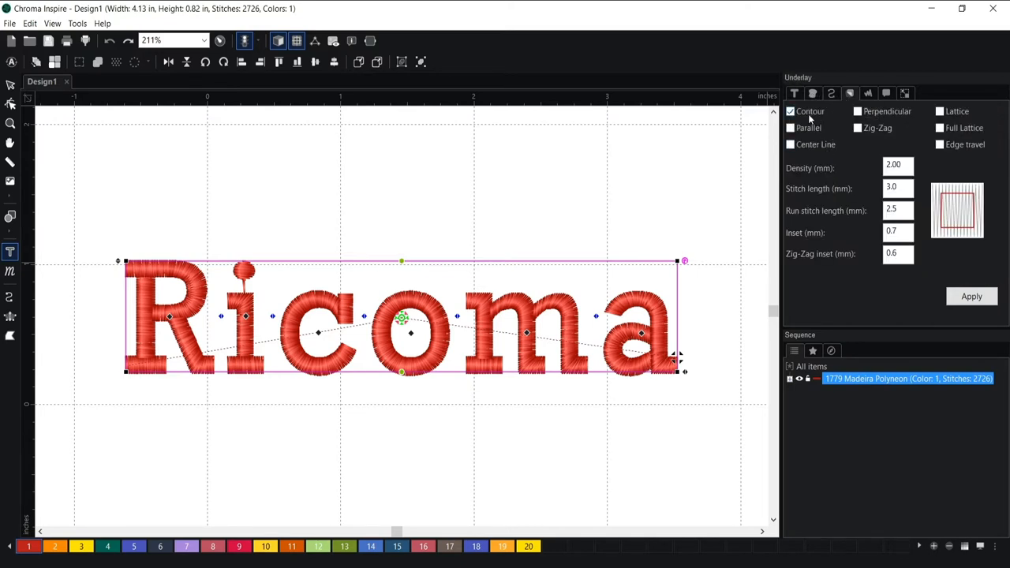
pyautogui.click(868, 93)
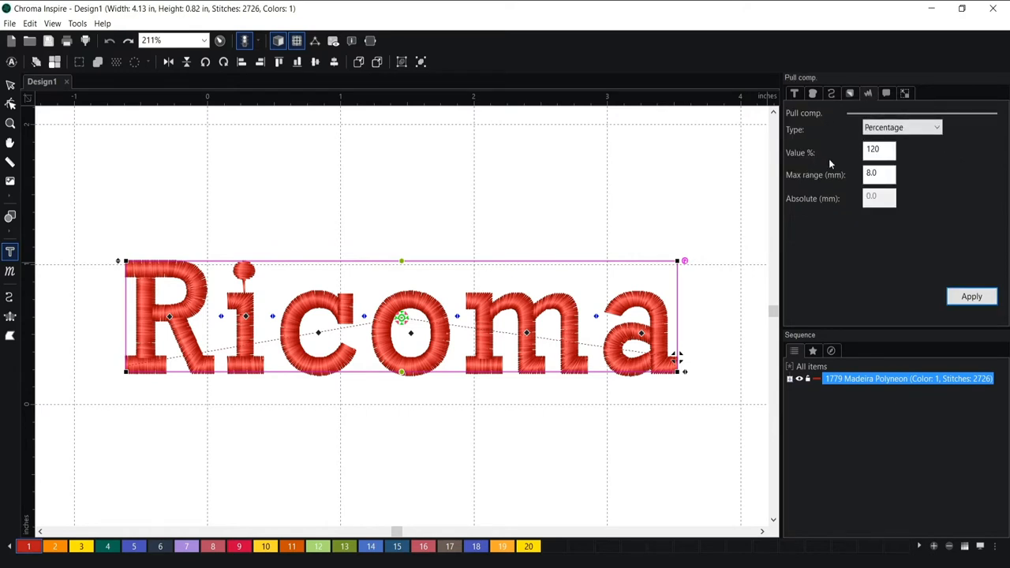
pyautogui.click(879, 149)
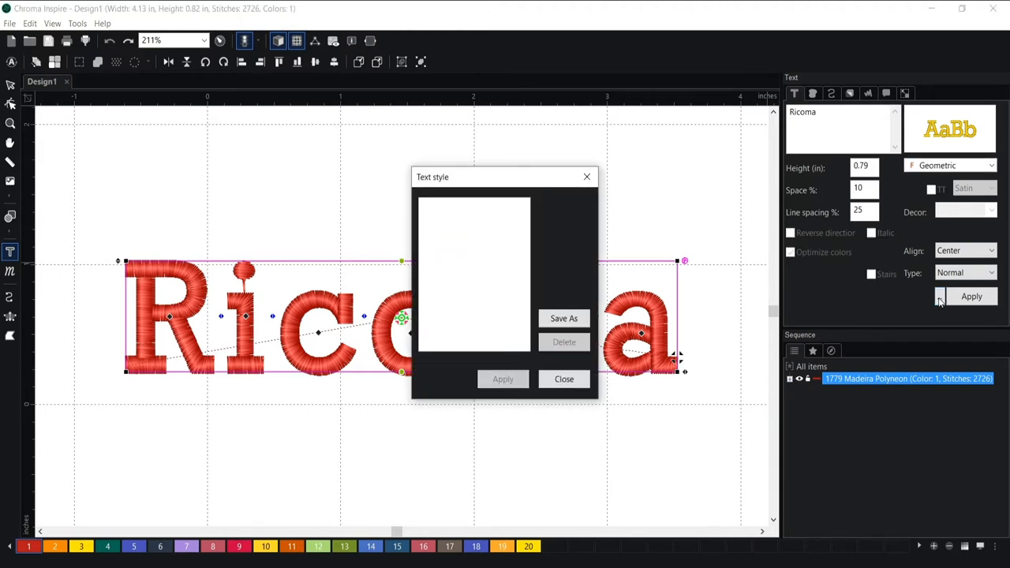
# Step: Save Ricoma's current settings as a text style named 'New' and confirm it
pyautogui.click(563, 319)
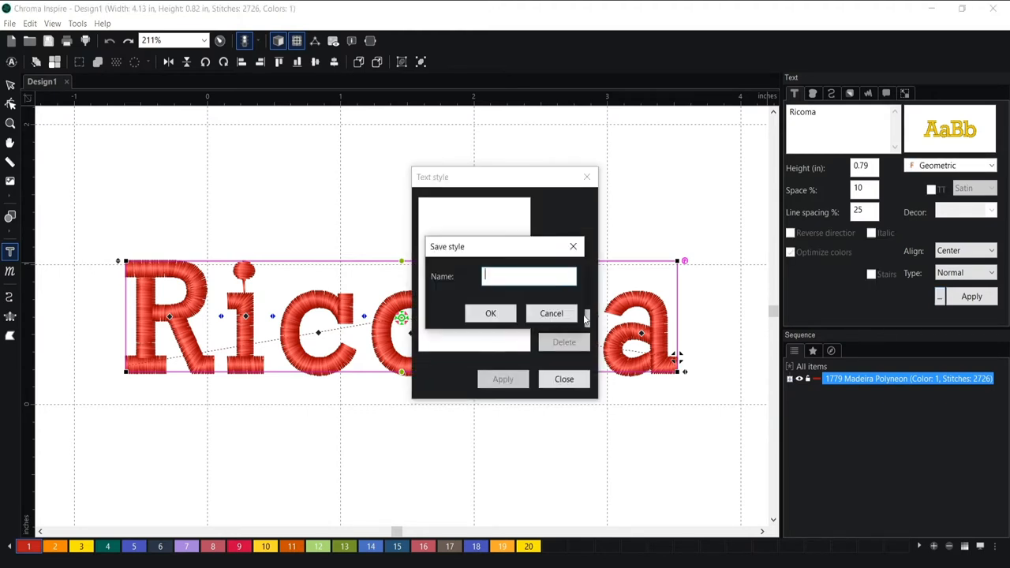
pyautogui.write('Ne')
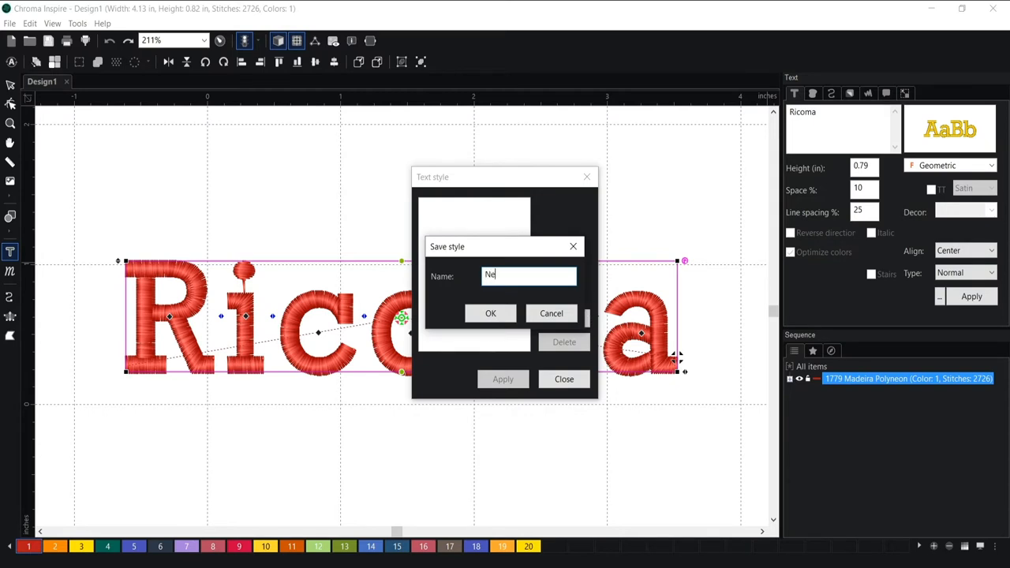
pyautogui.write('w')
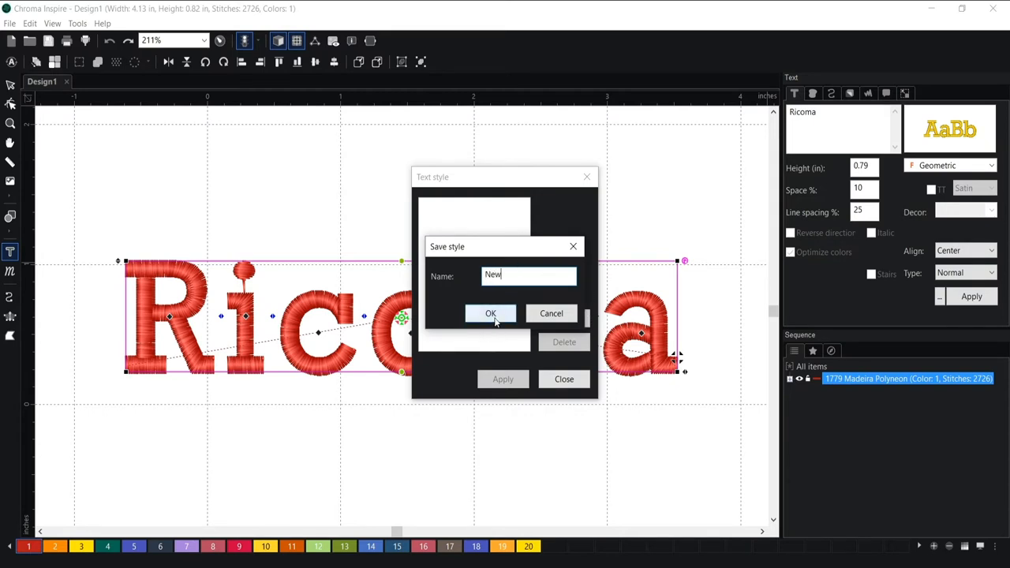
pyautogui.click(490, 312)
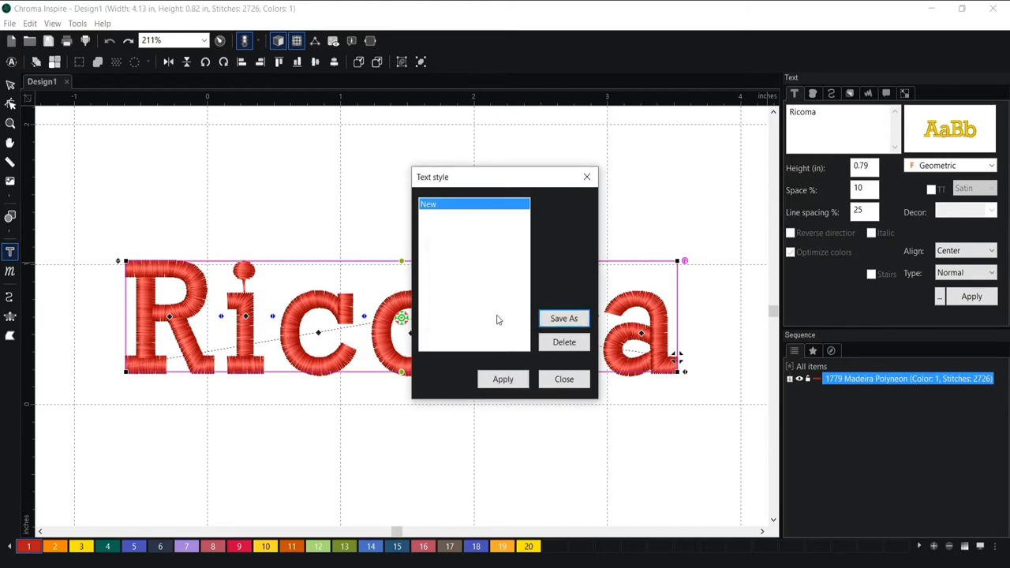
pyautogui.click(565, 379)
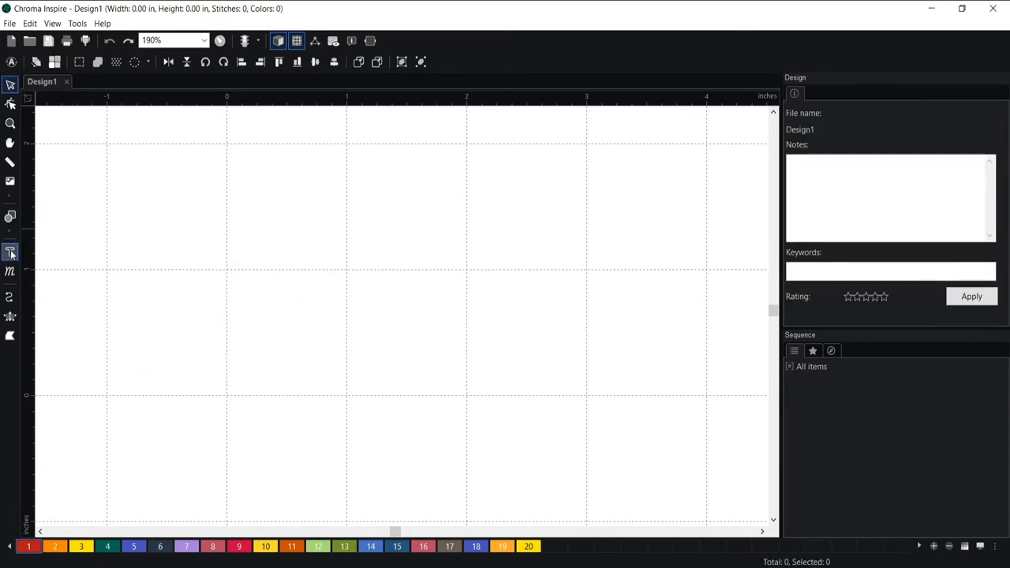
# Step: Create the lettering 'Julia' and convert it into Geometric stitching with 10% spacing
pyautogui.click(10, 251)
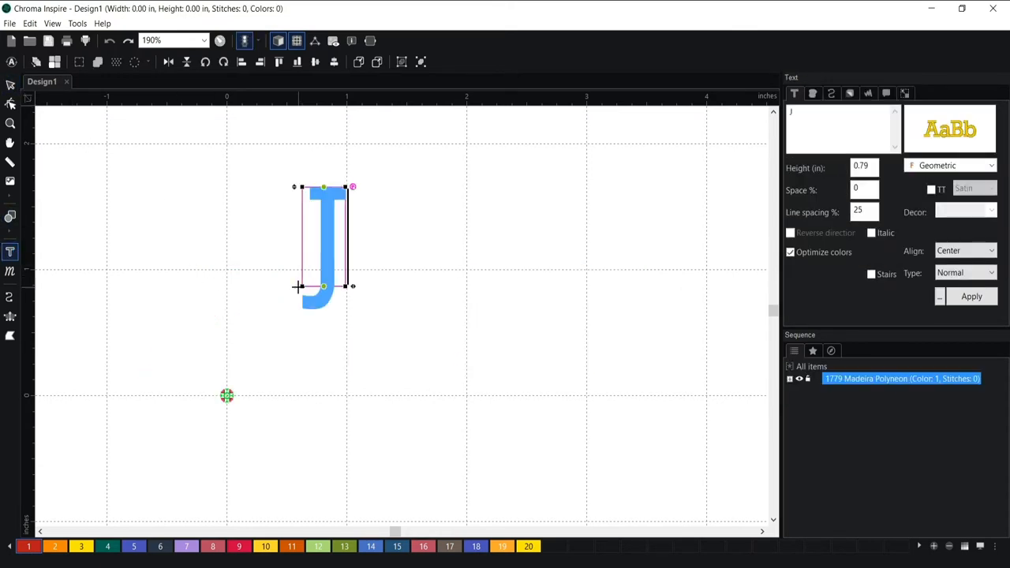
pyautogui.write('ulia')
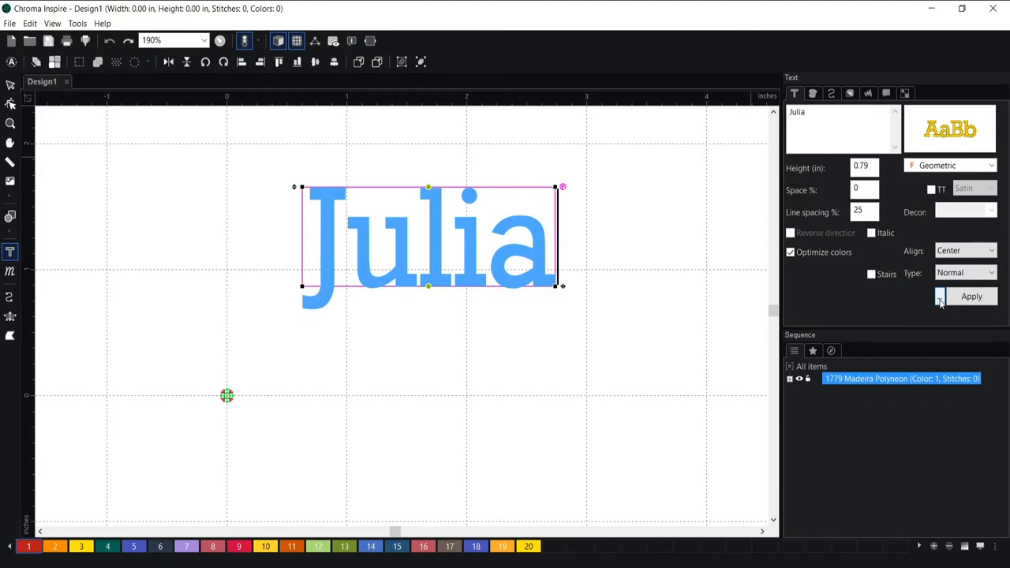
pyautogui.click(939, 297)
pyautogui.write('10')
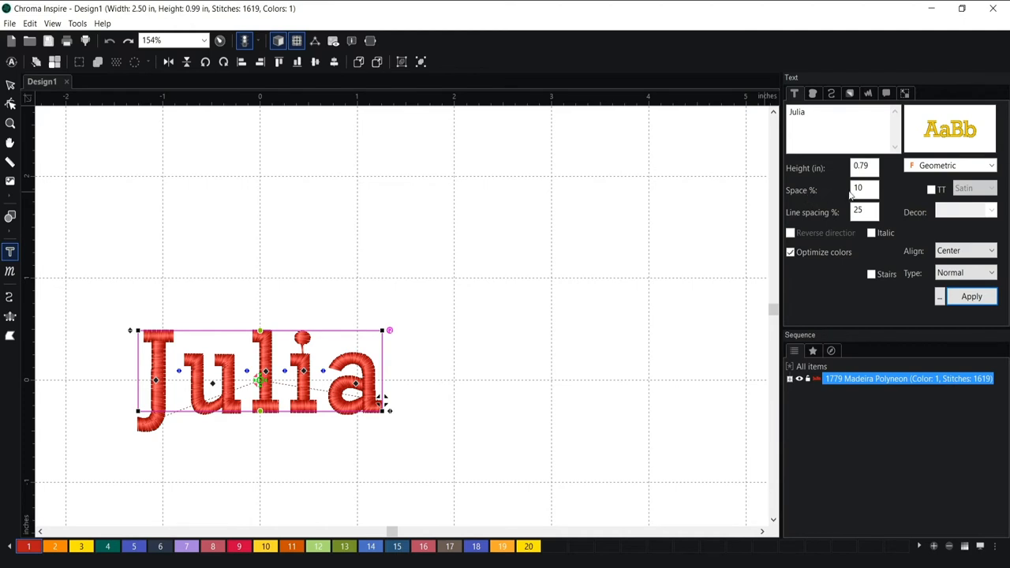
# Step: Review Julia's Fill and Run settings, then return to Text to pick the Bauhaus font
pyautogui.click(811, 93)
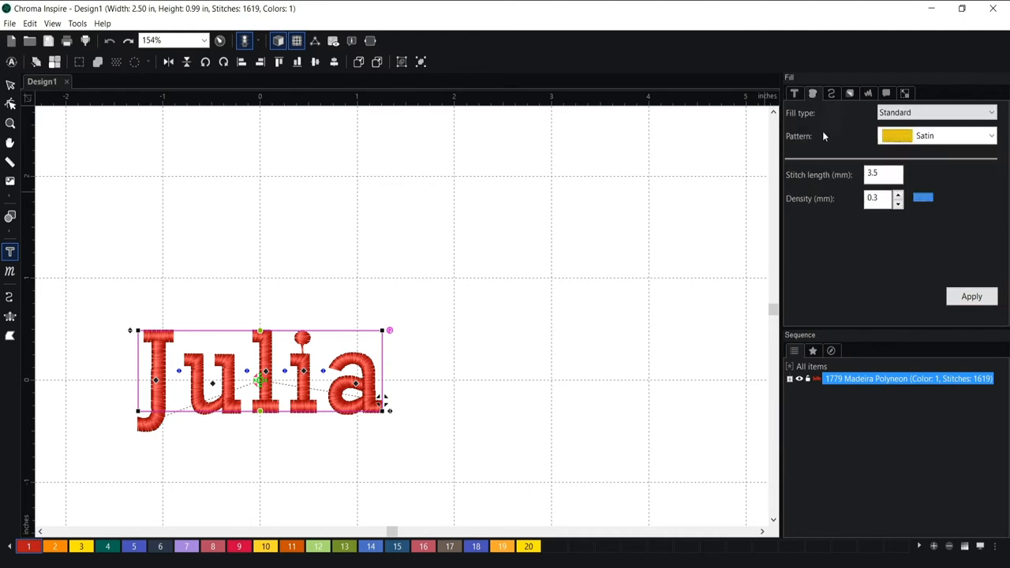
pyautogui.click(849, 93)
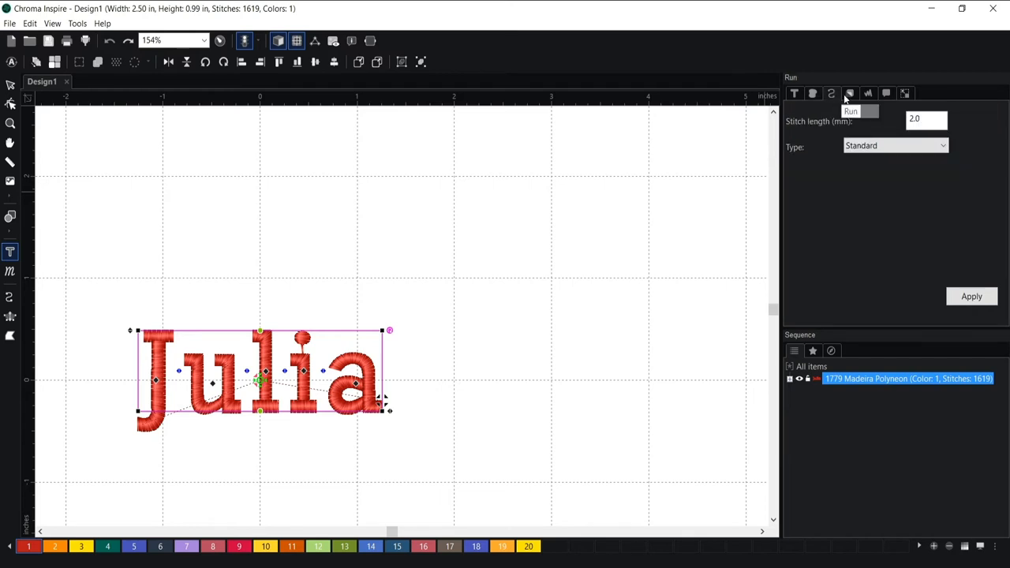
pyautogui.click(868, 93)
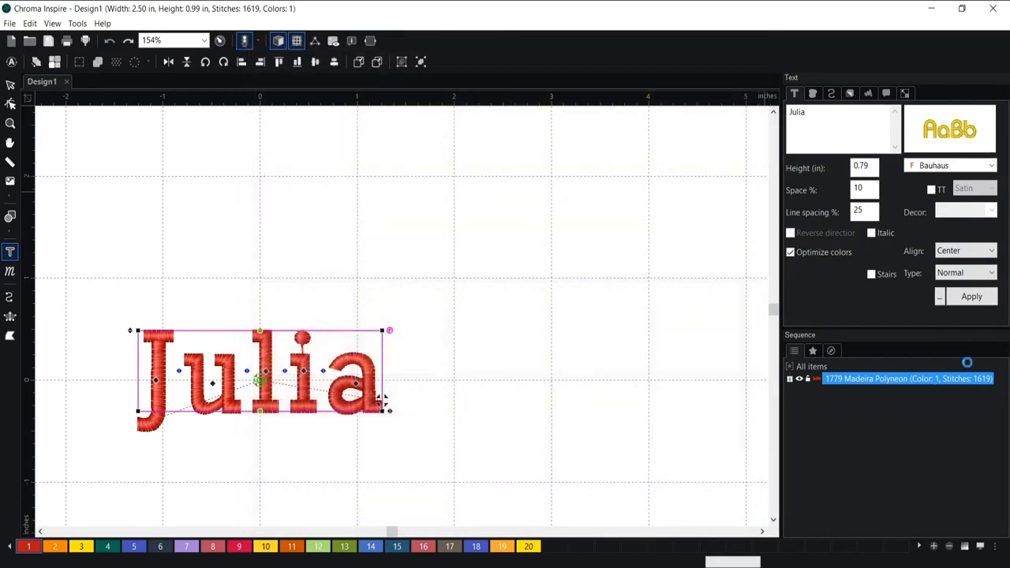
# Step: Restitch Julia in Bauhaus, move it to the top centre, then apply the saved 'New' style
pyautogui.click(972, 297)
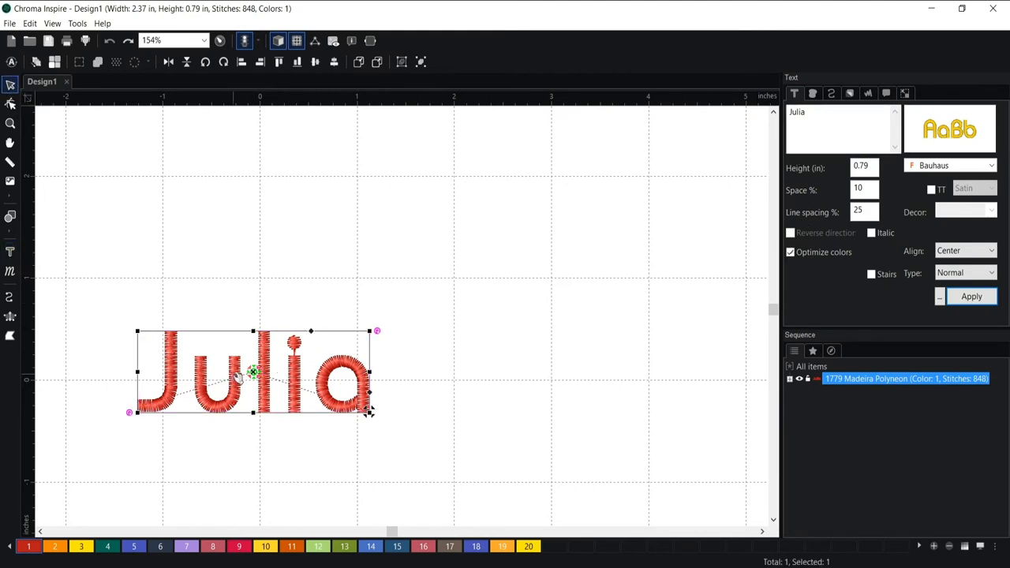
pyautogui.moveTo(252, 370); pyautogui.dragTo(436, 221)
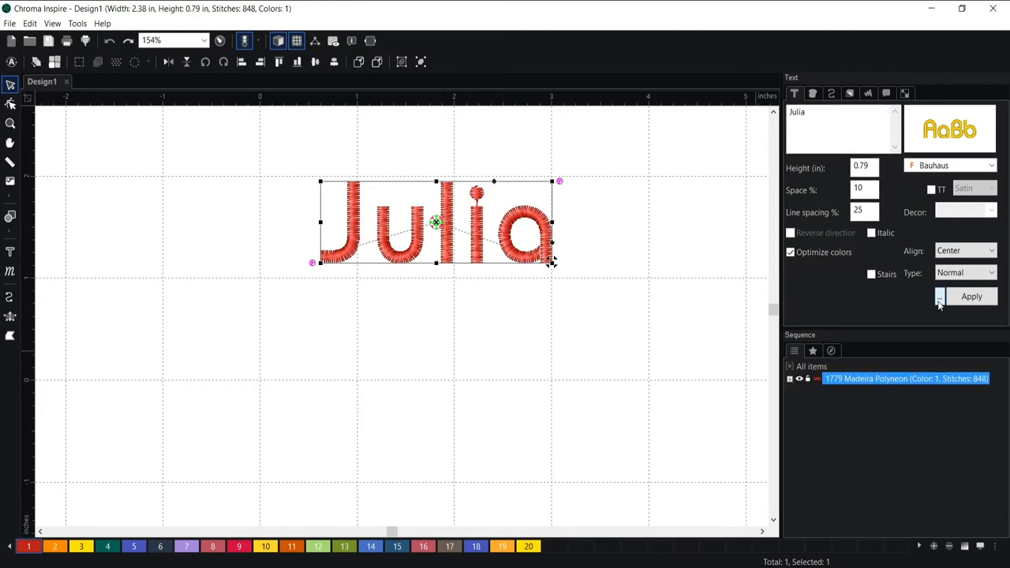
pyautogui.click(939, 296)
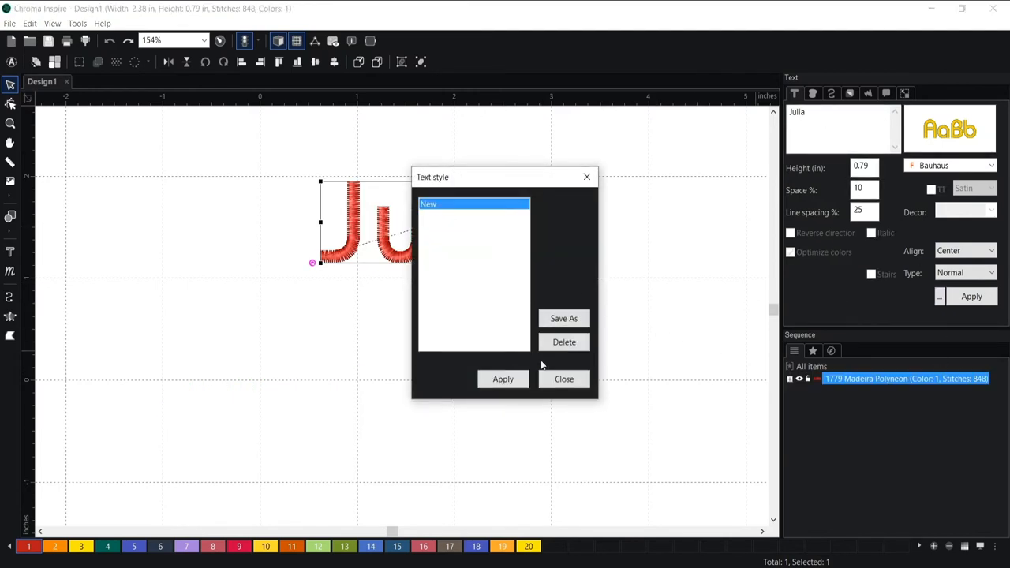
pyautogui.click(502, 379)
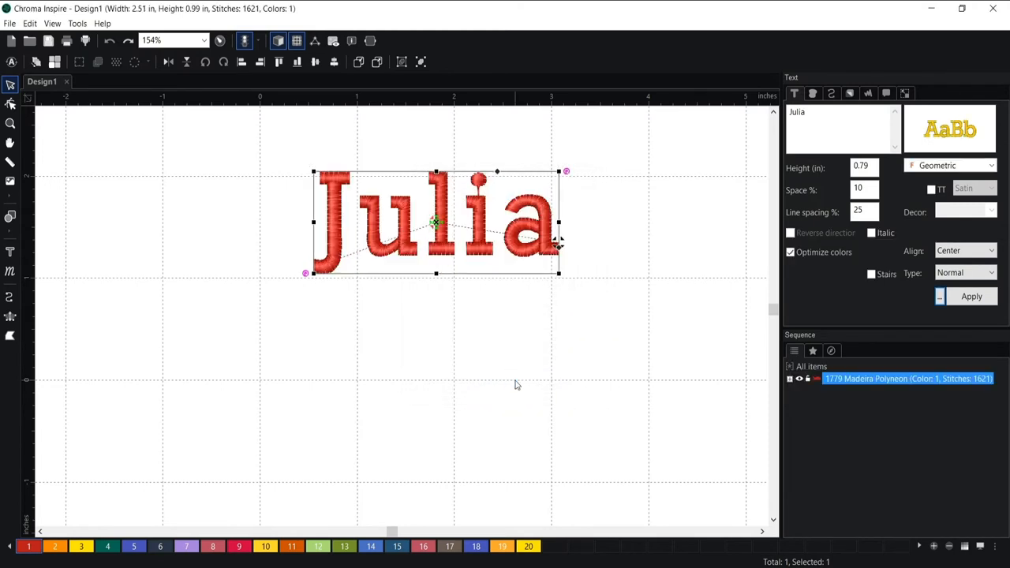
pyautogui.moveTo(521, 366)
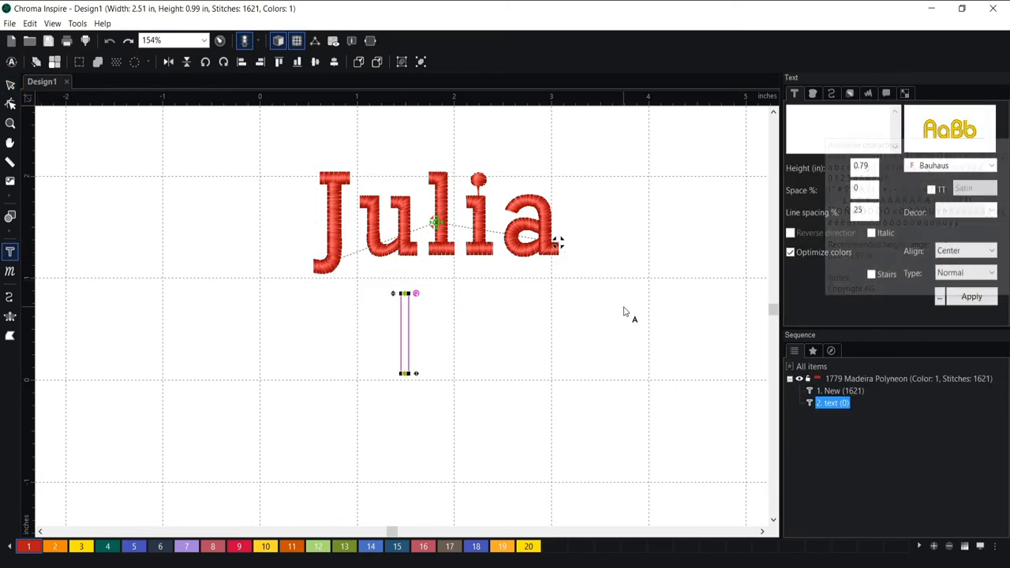
# Step: Add '3D' lettering below Julia and set it in the Impact font from the catalog
pyautogui.write('3D')
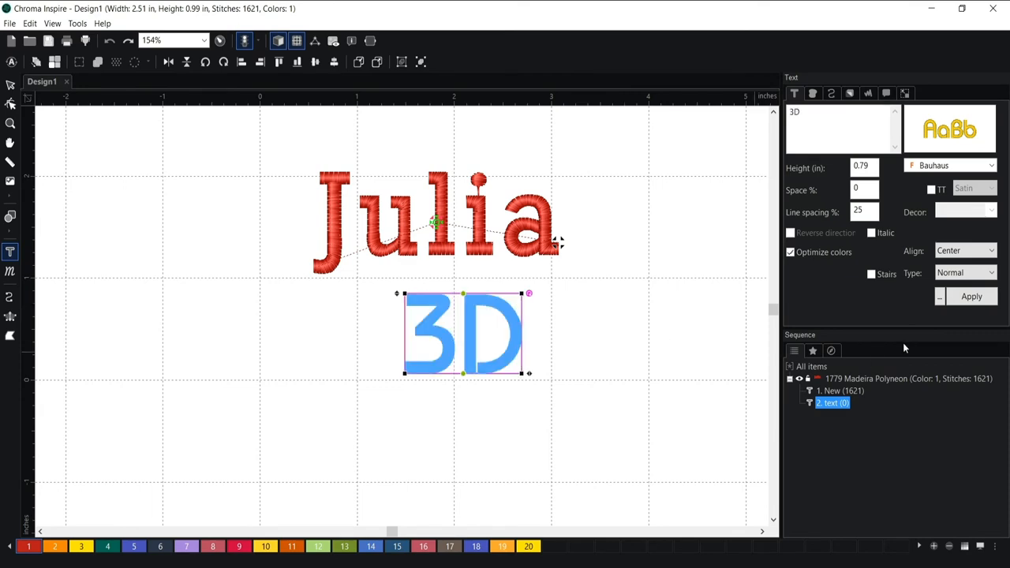
pyautogui.click(991, 166)
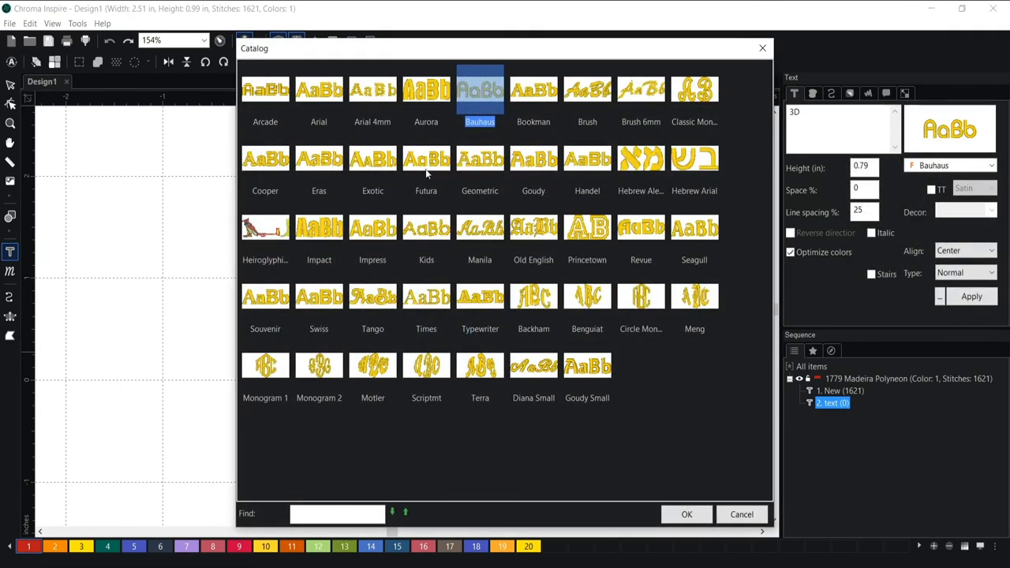
pyautogui.moveTo(432, 207)
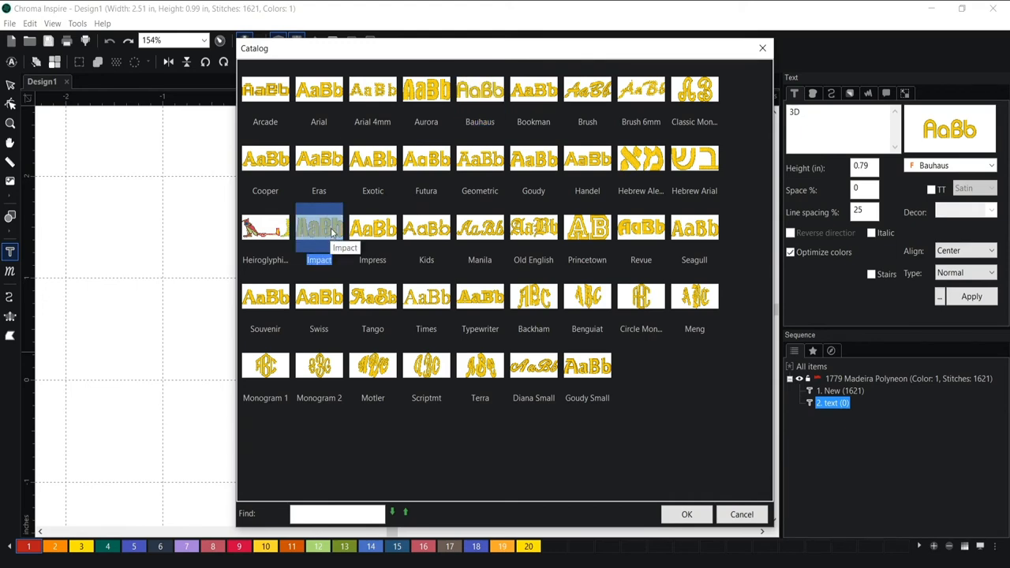
pyautogui.click(685, 515)
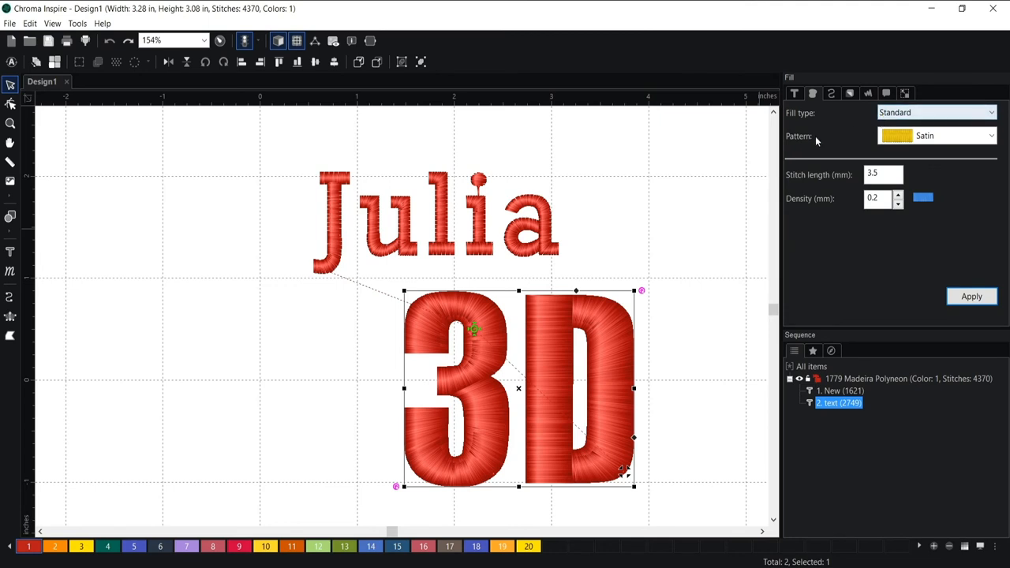
# Step: Save the 3D lettering's settings as a text style named '3D' and apply it to the lettering
pyautogui.click(795, 93)
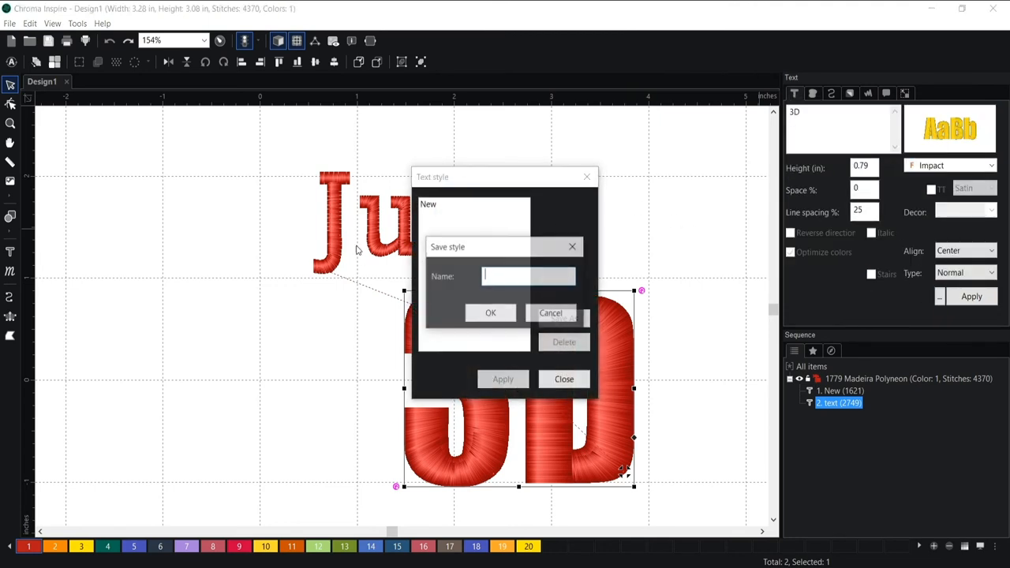
pyautogui.write('3D')
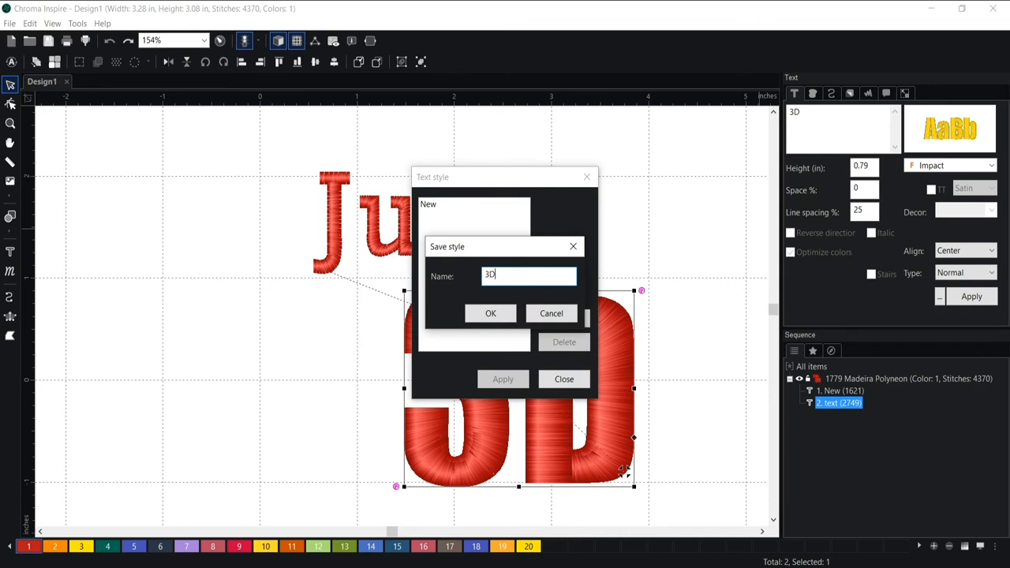
pyautogui.click(489, 312)
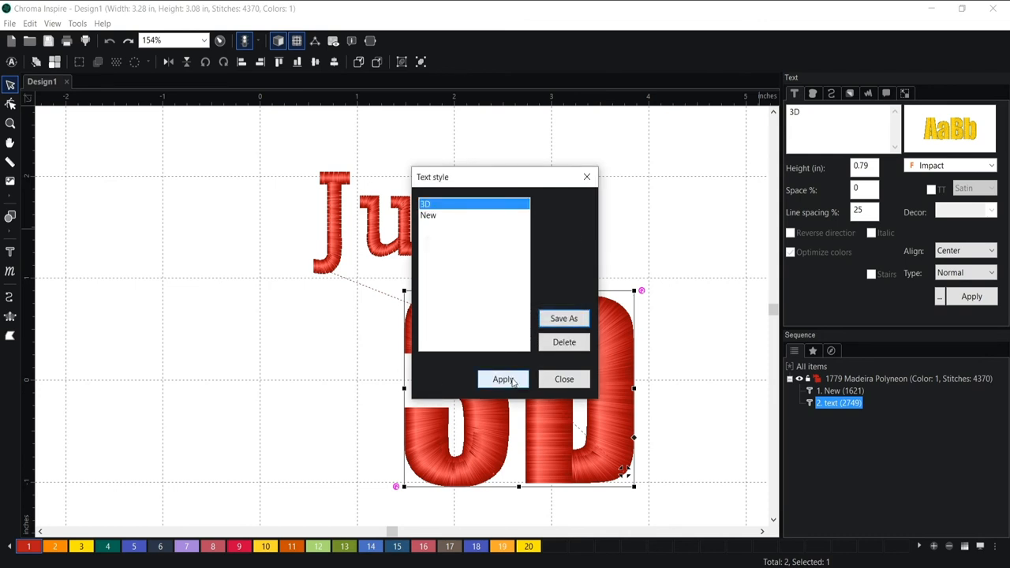
pyautogui.click(504, 379)
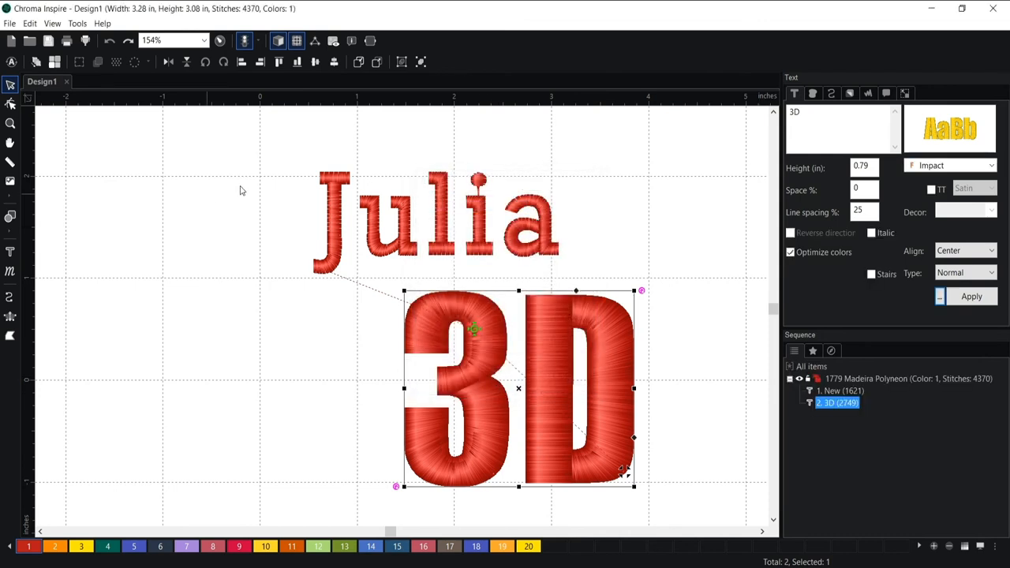
pyautogui.click(10, 23)
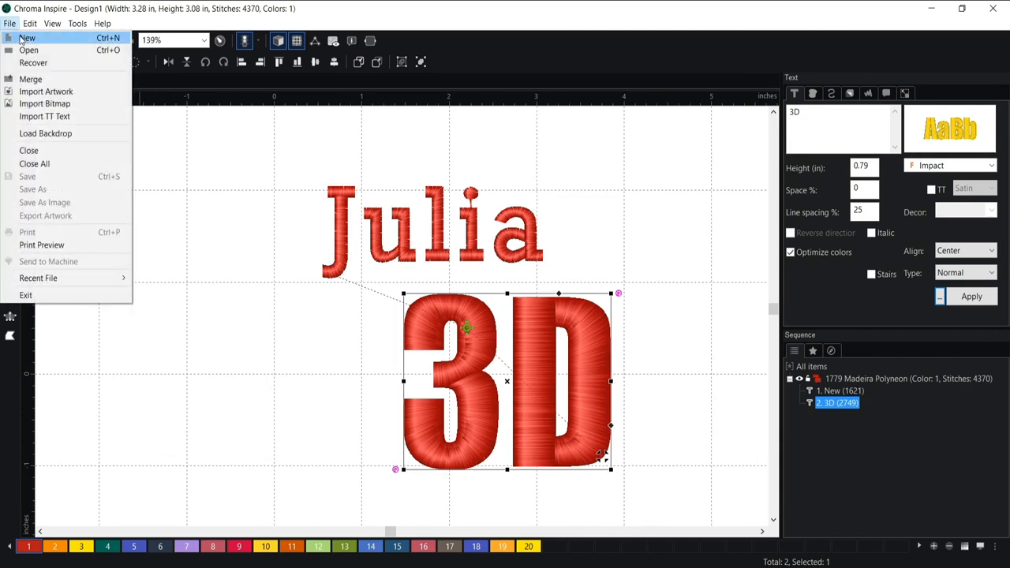
# Step: Create a new design, add the text 'Julia' and apply the saved 3D text style to it
pyautogui.click(27, 38)
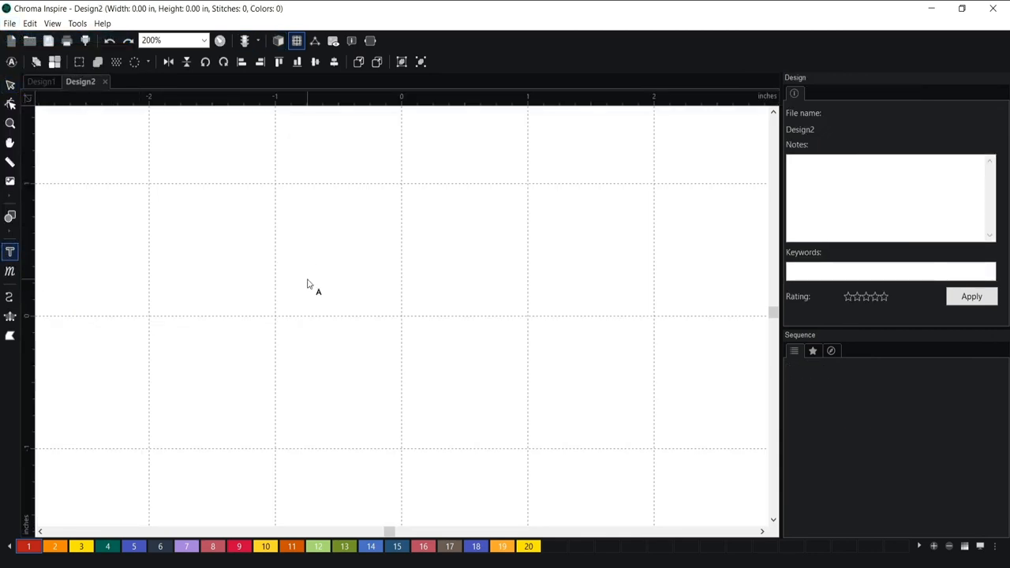
pyautogui.click(10, 251)
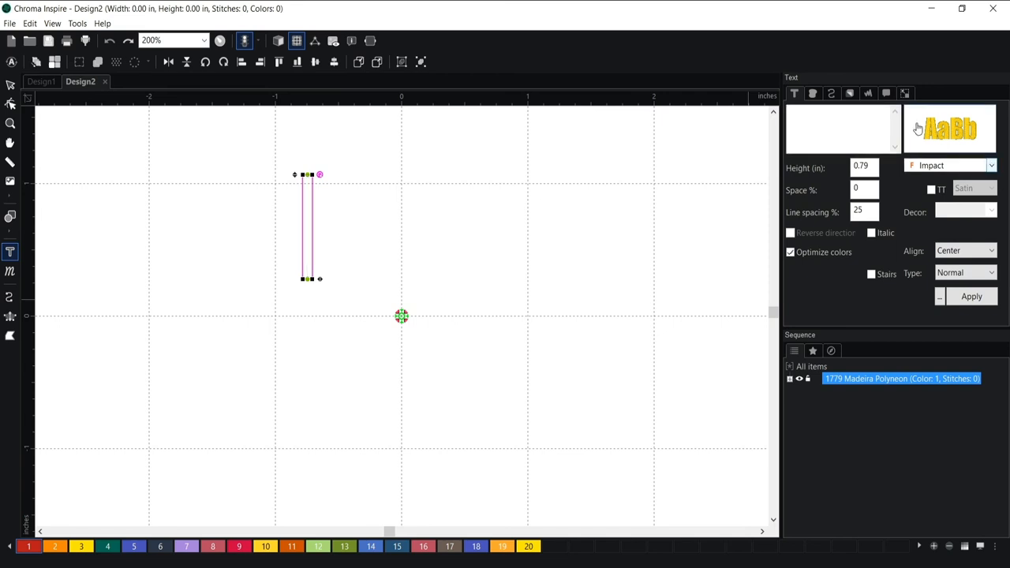
pyautogui.write('Julia')
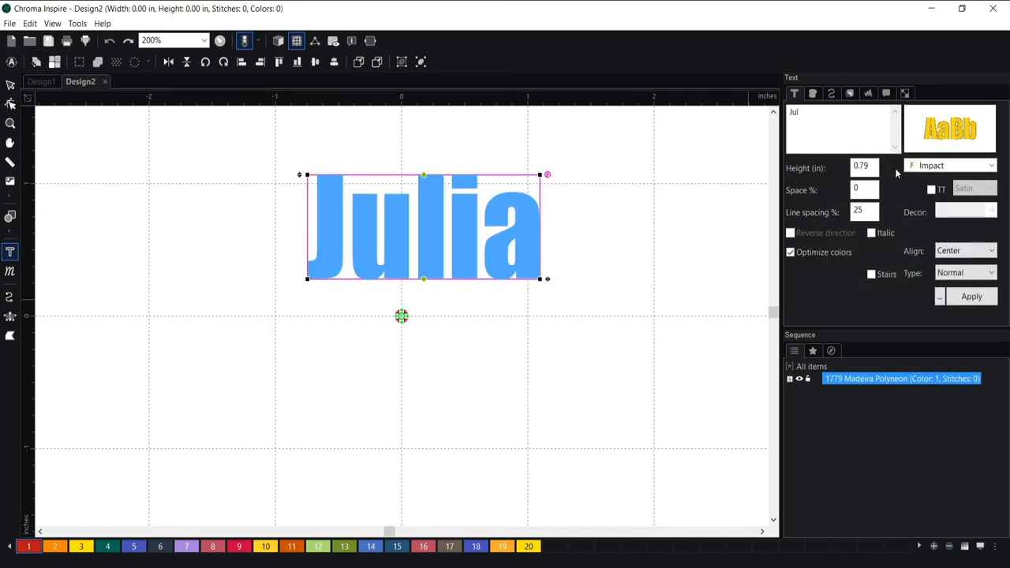
pyautogui.click(939, 297)
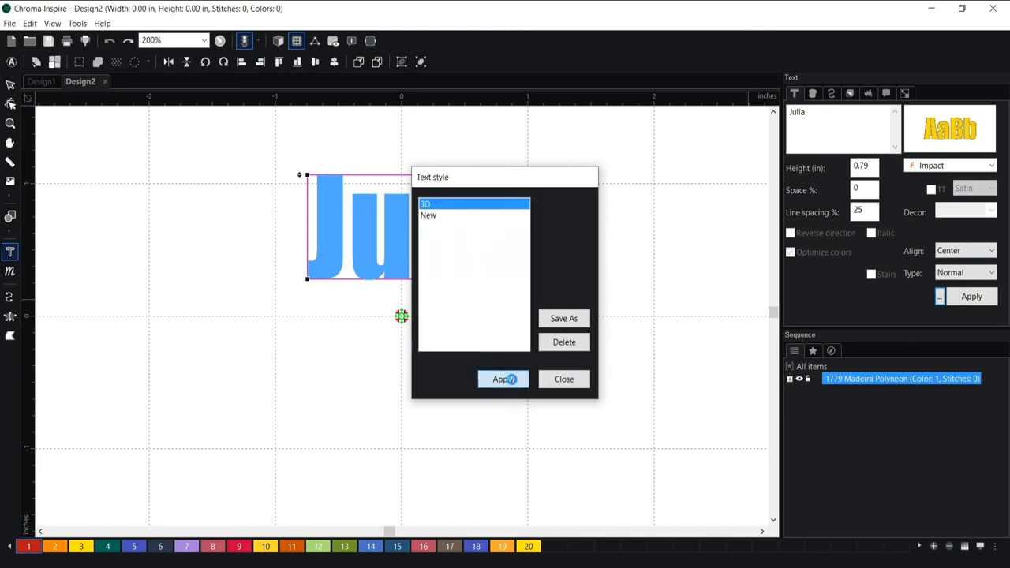
pyautogui.click(504, 378)
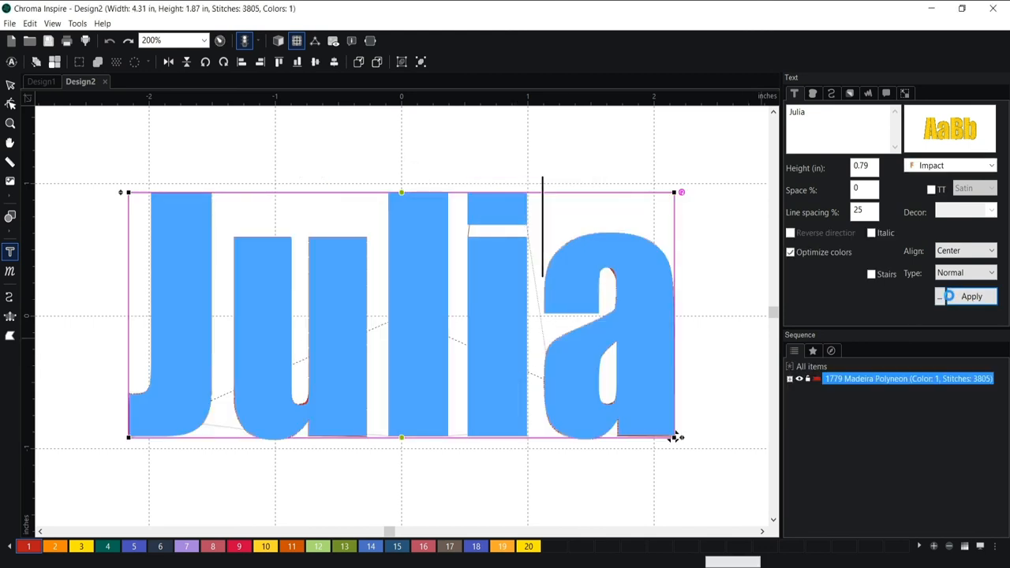
# Step: Generate the Impact-font stitches for Julia and check its 0.2 fill density
pyautogui.click(972, 297)
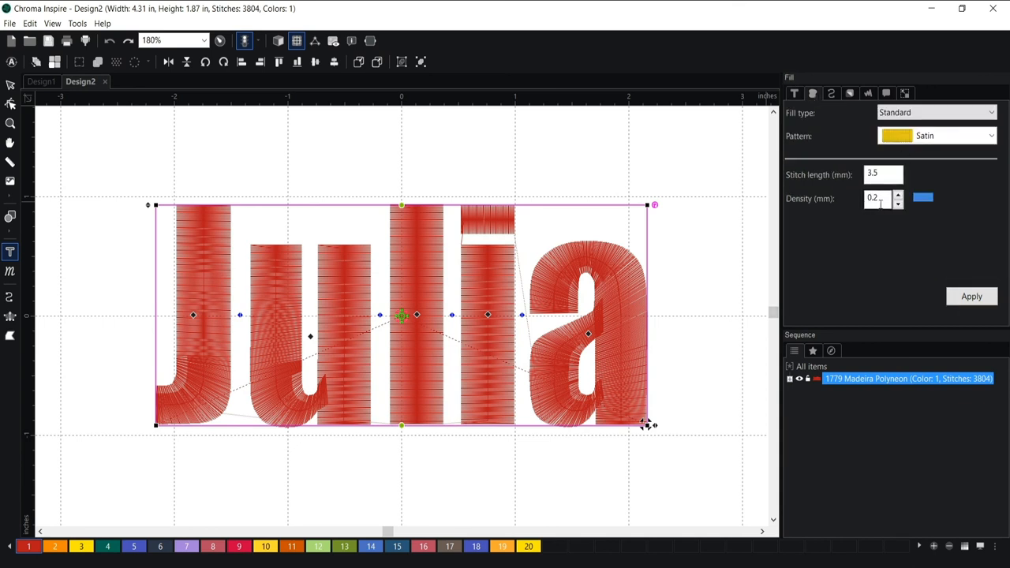
pyautogui.click(849, 93)
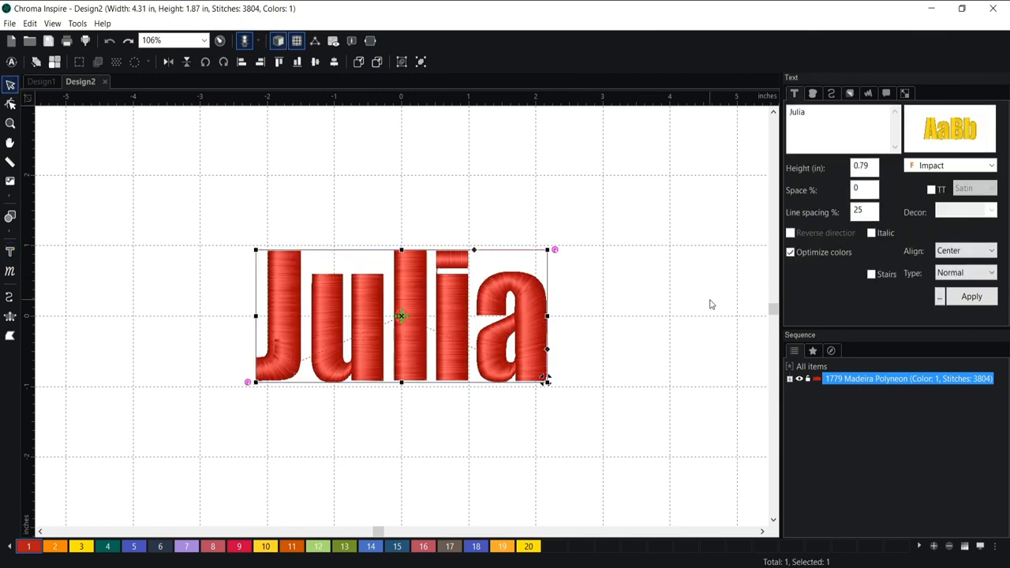
pyautogui.moveTo(686, 309)
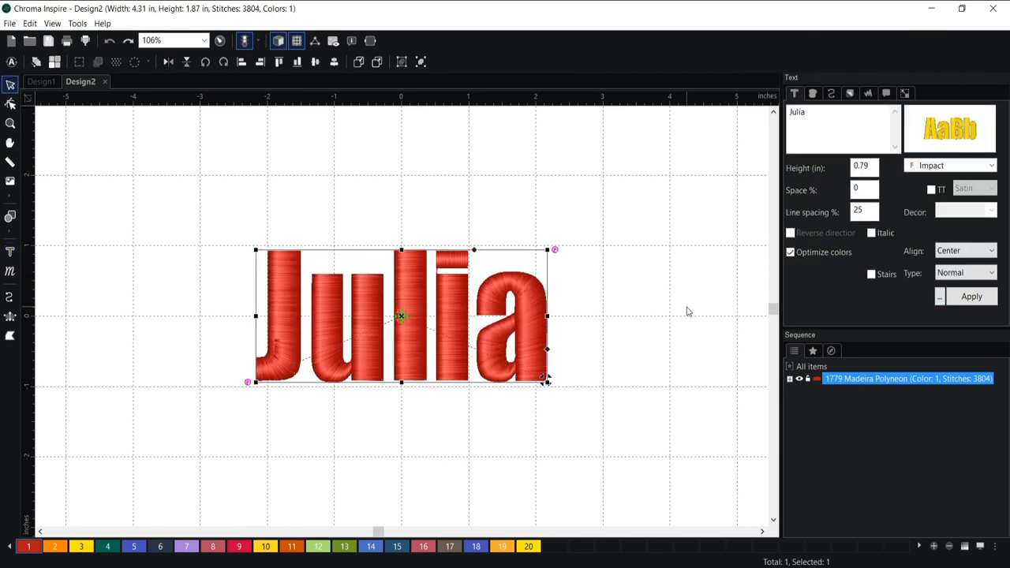